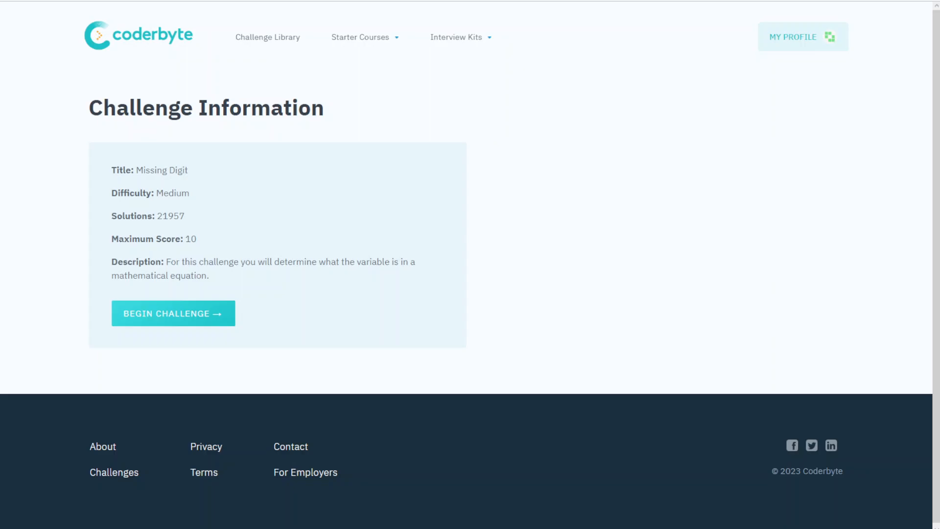
# Begin the Missing Digit challenge from its Challenge Information page.
pyautogui.click(173, 313)
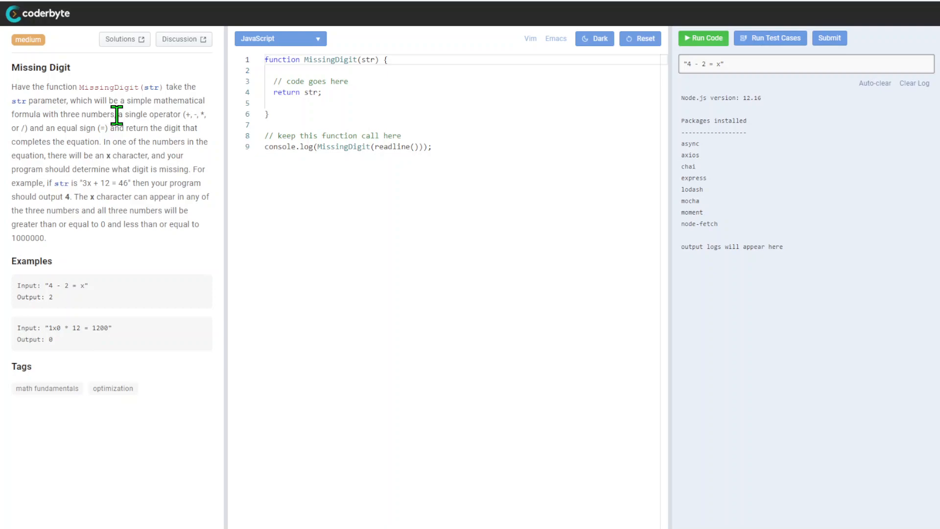
pyautogui.moveTo(127, 114); pyautogui.dragTo(202, 114)
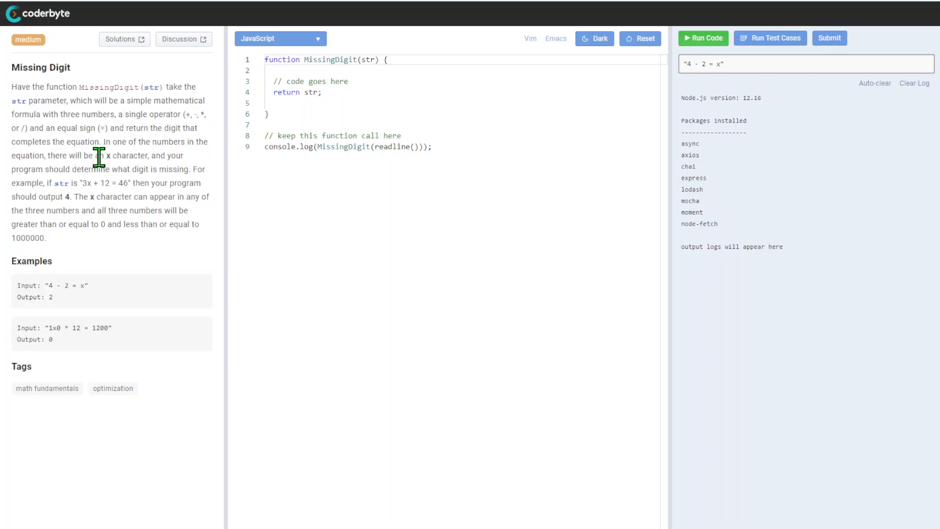
pyautogui.doubleClick(98, 114)
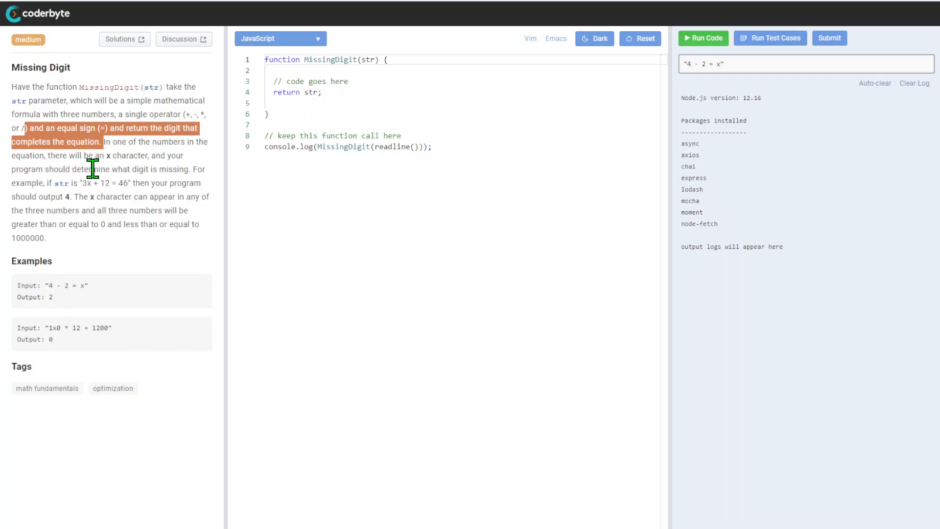
pyautogui.moveTo(120, 166)
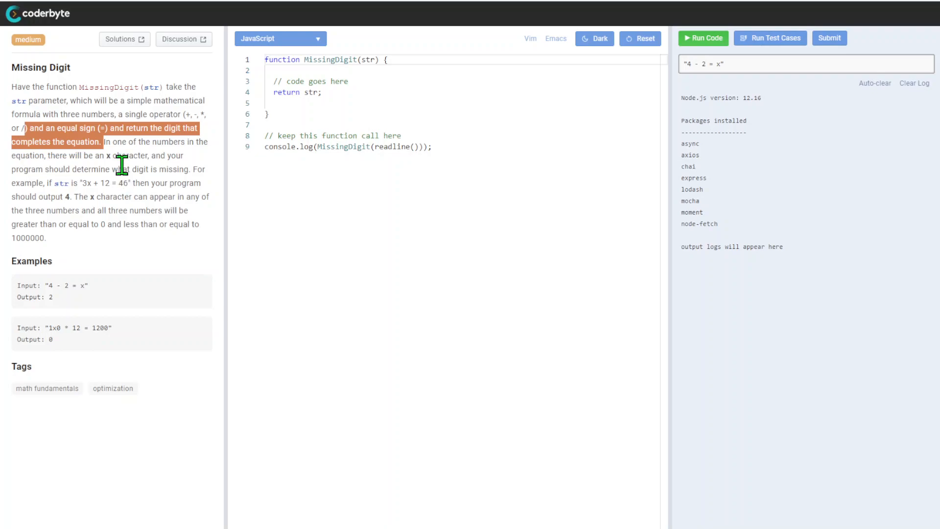
pyautogui.moveTo(135, 200)
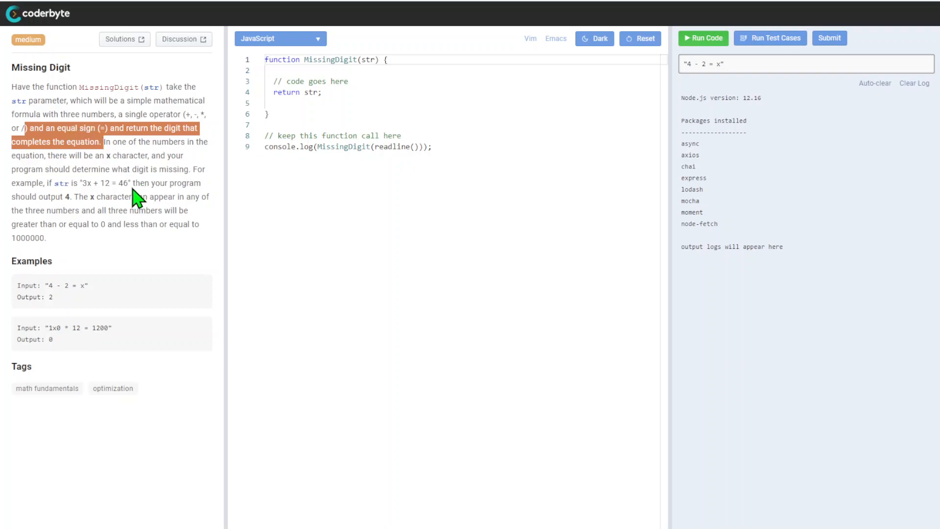
pyautogui.moveTo(139, 176)
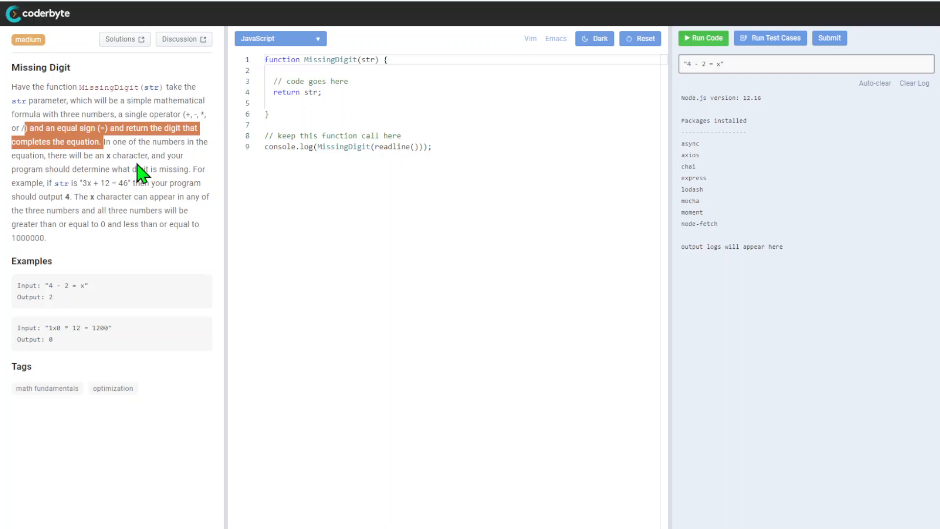
pyautogui.moveTo(148, 201)
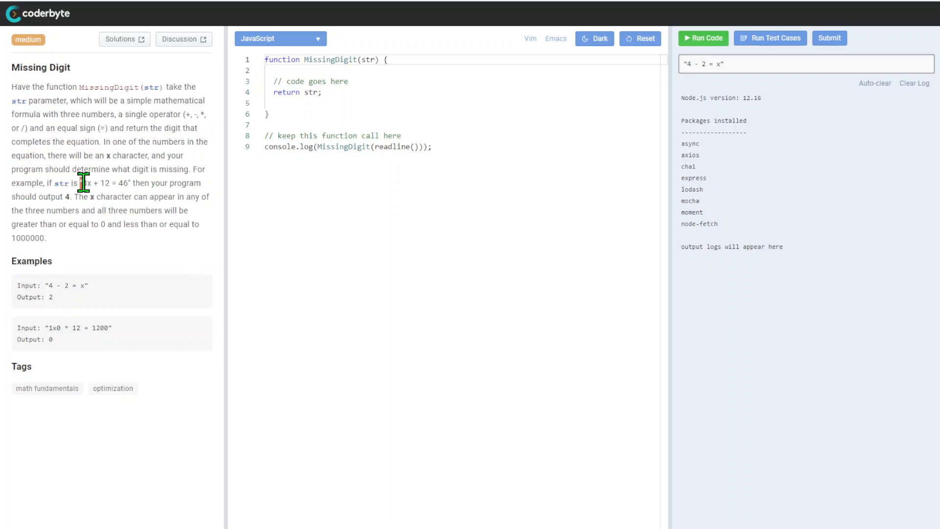
pyautogui.moveTo(80, 183); pyautogui.dragTo(114, 182)
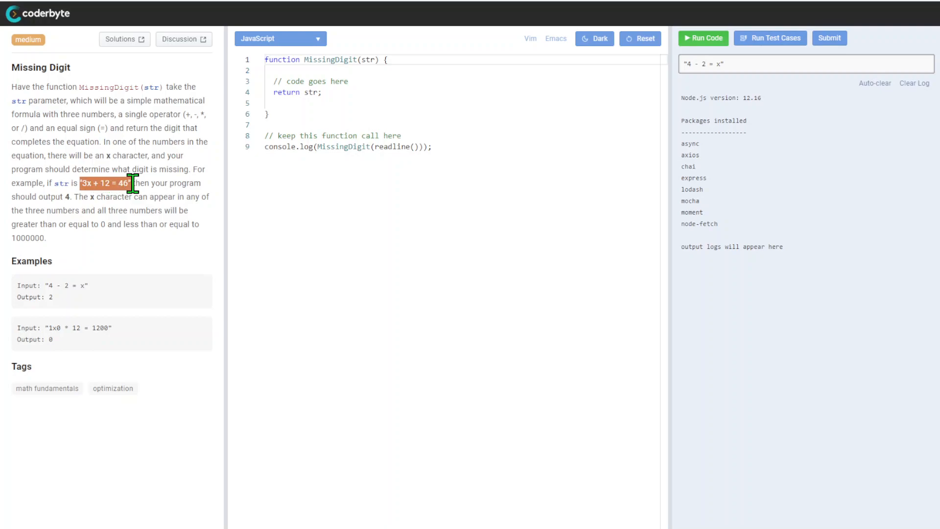
pyautogui.moveTo(128, 183); pyautogui.dragTo(90, 196)
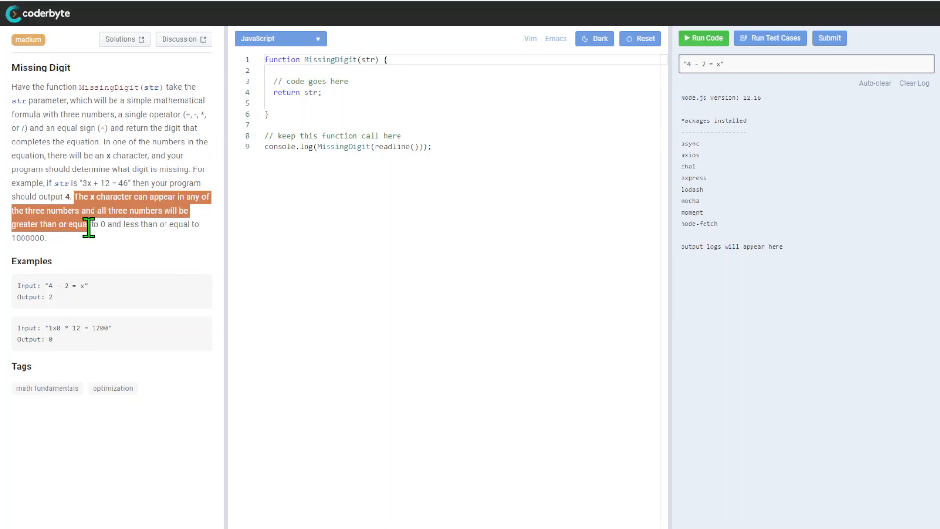
pyautogui.moveTo(131, 245)
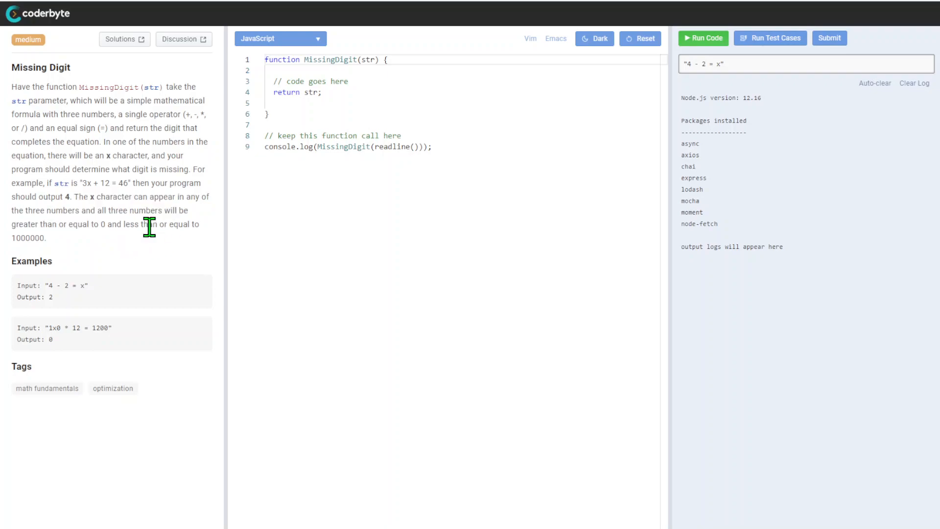
pyautogui.doubleClick(27, 237)
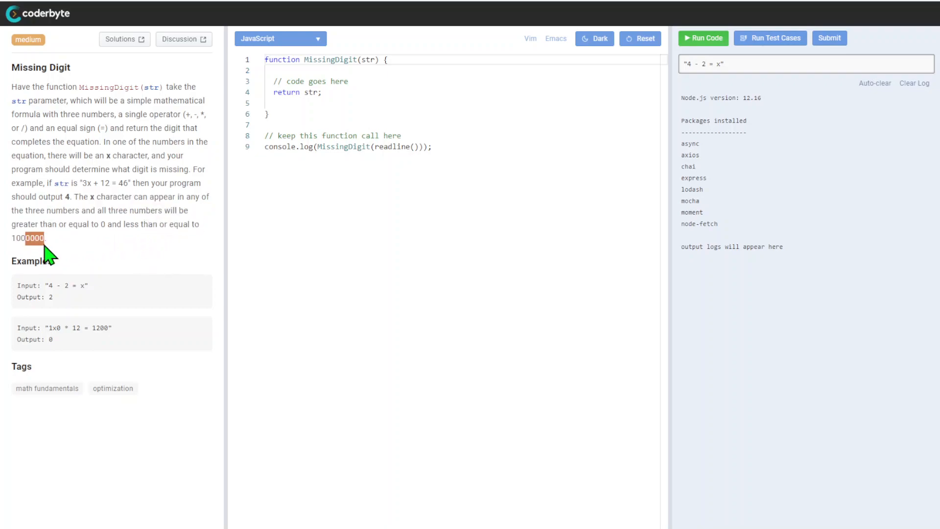
pyautogui.moveTo(288, 327)
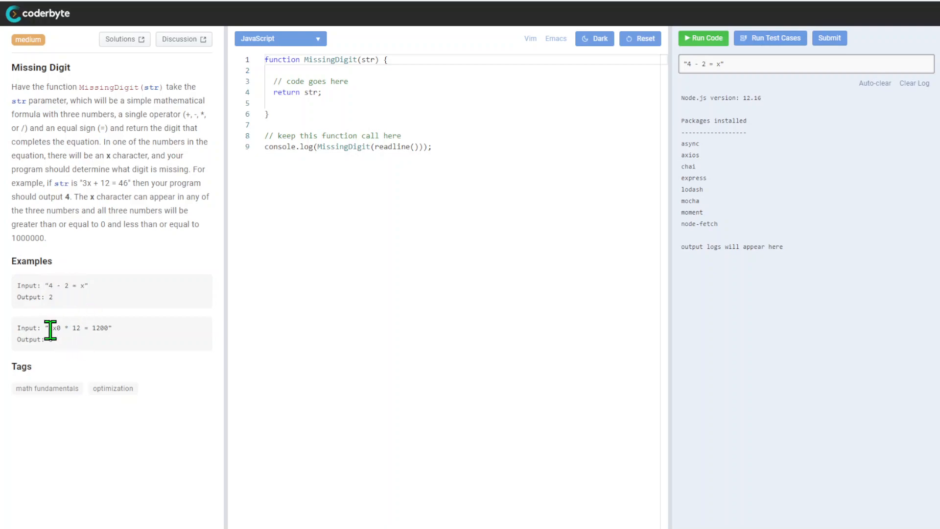
pyautogui.doubleClick(54, 328)
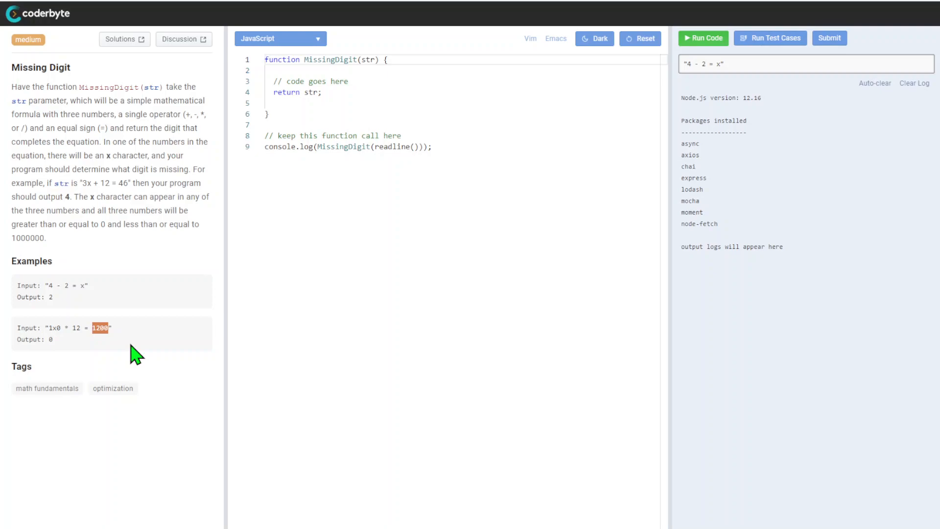
pyautogui.moveTo(356, 395)
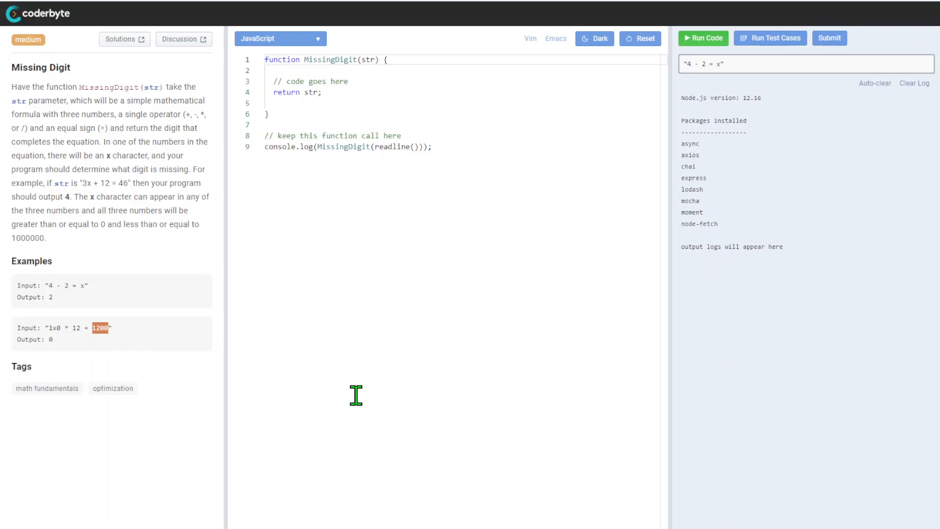
pyautogui.moveTo(701, 461)
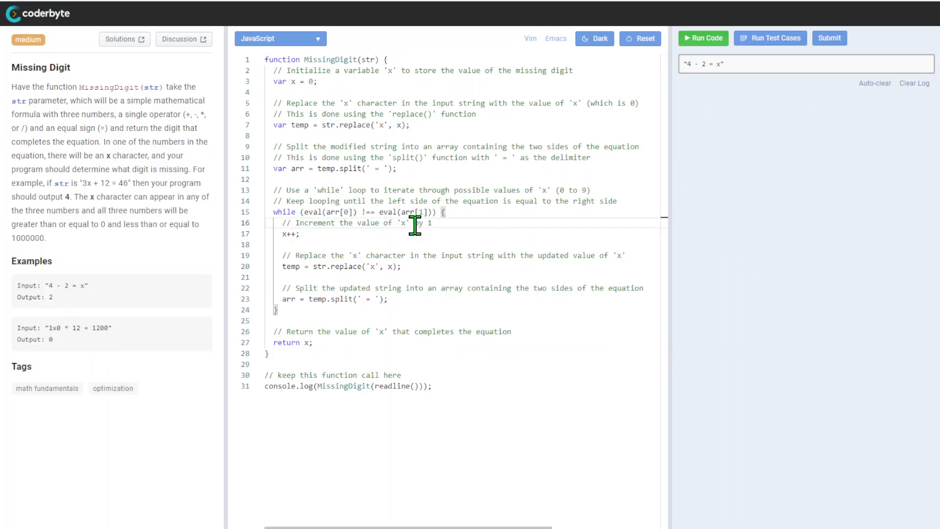
pyautogui.moveTo(364, 155)
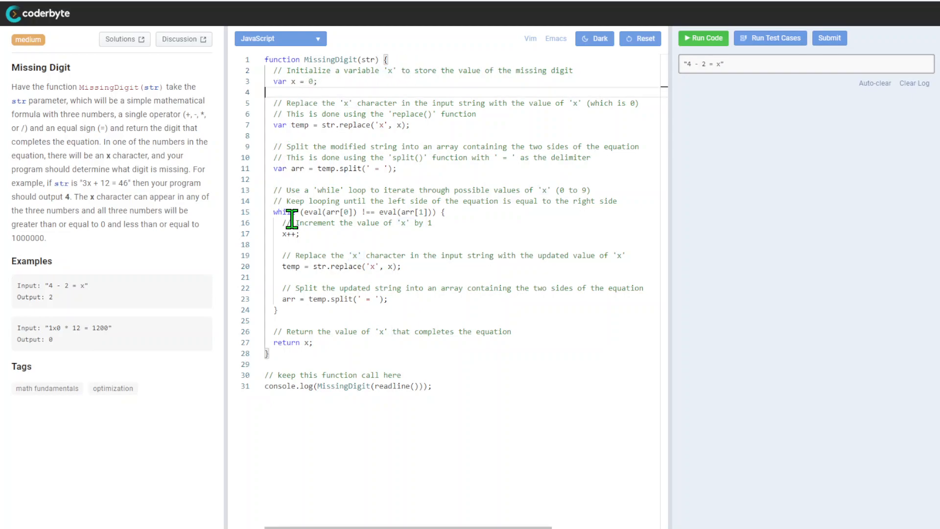
pyautogui.moveTo(48, 288)
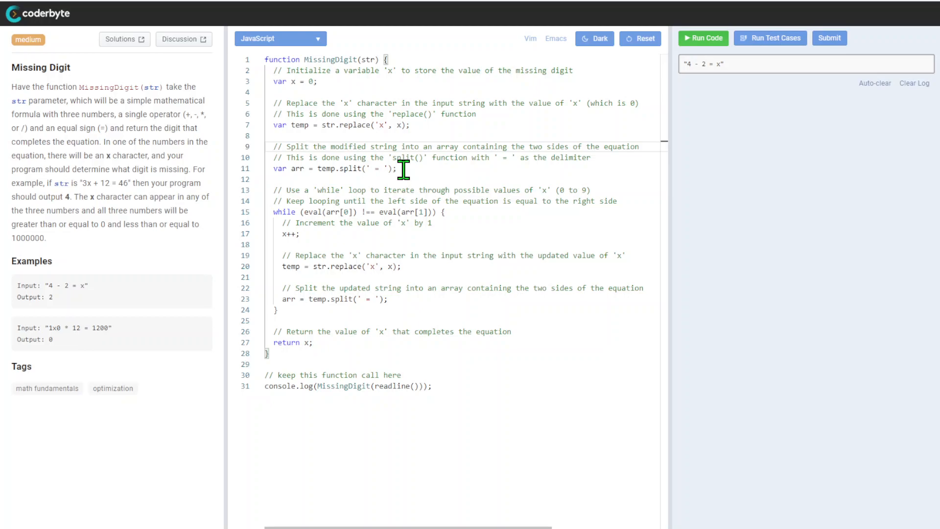
# Highlight the temp variable and the first example while explaining the pasted solution.
pyautogui.moveTo(430, 146); pyautogui.dragTo(558, 158)
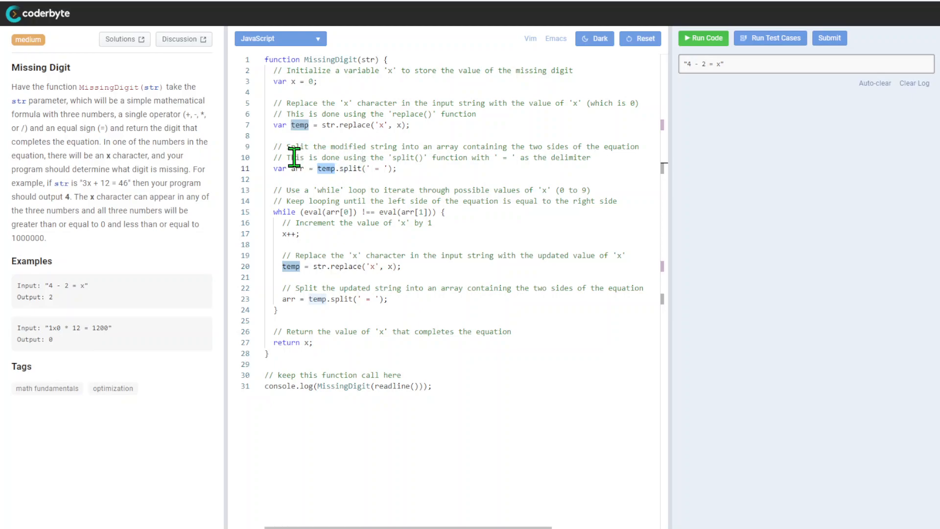
pyautogui.doubleClick(52, 285)
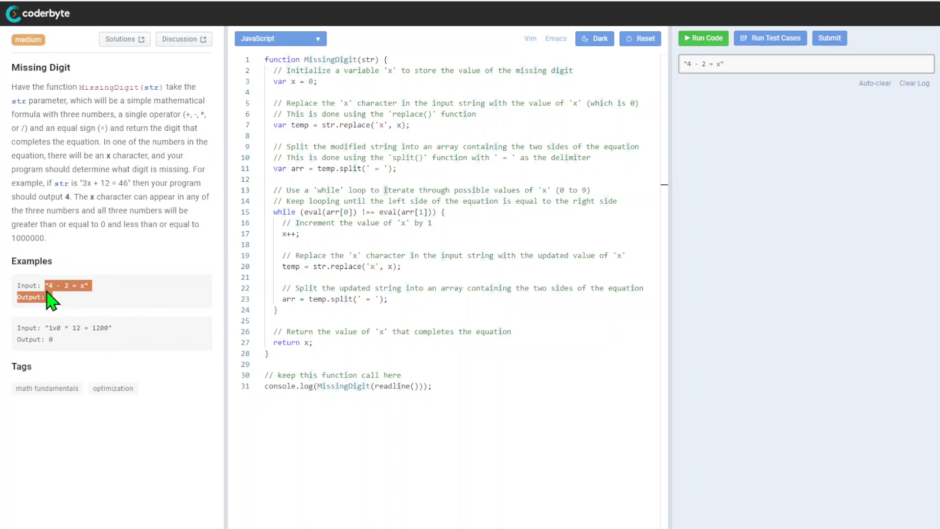
# Walk through the code, highlighting the eval condition, temp variable, x increment and return statement.
pyautogui.click(703, 38)
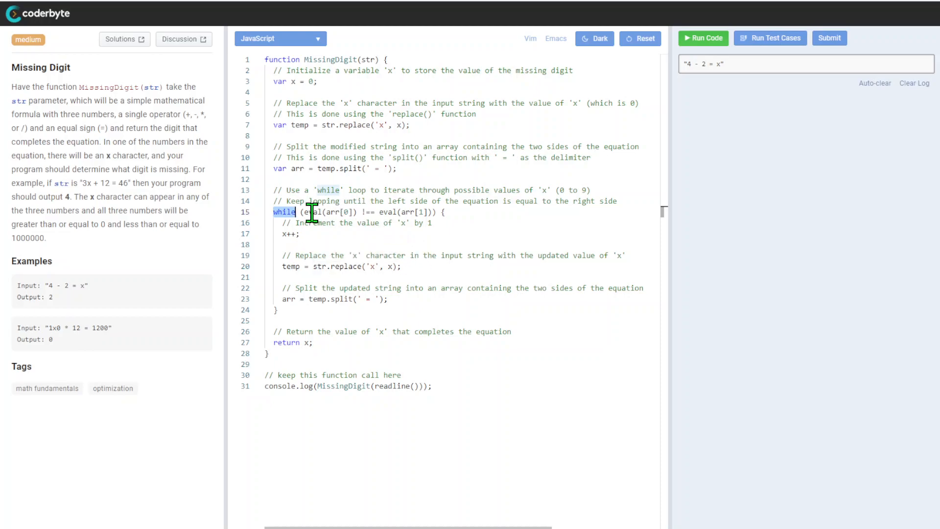
pyautogui.moveTo(329, 230)
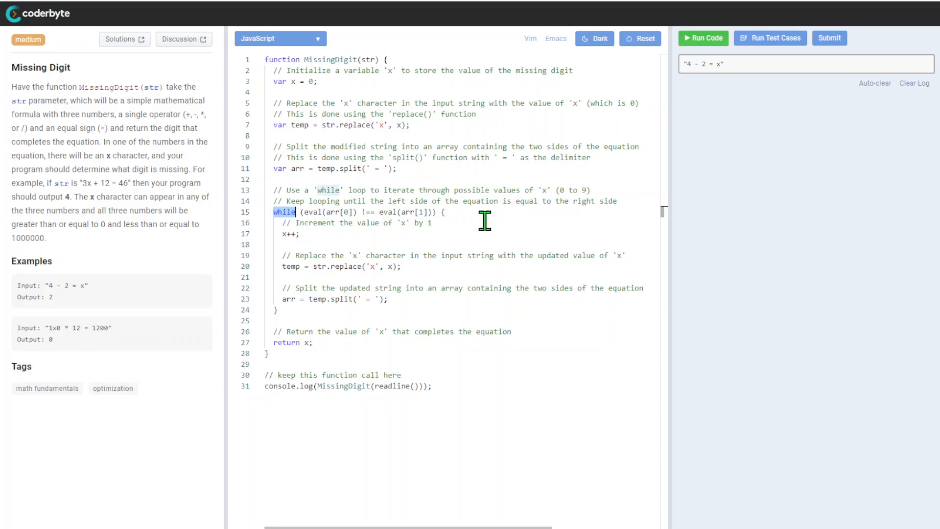
pyautogui.moveTo(369, 195)
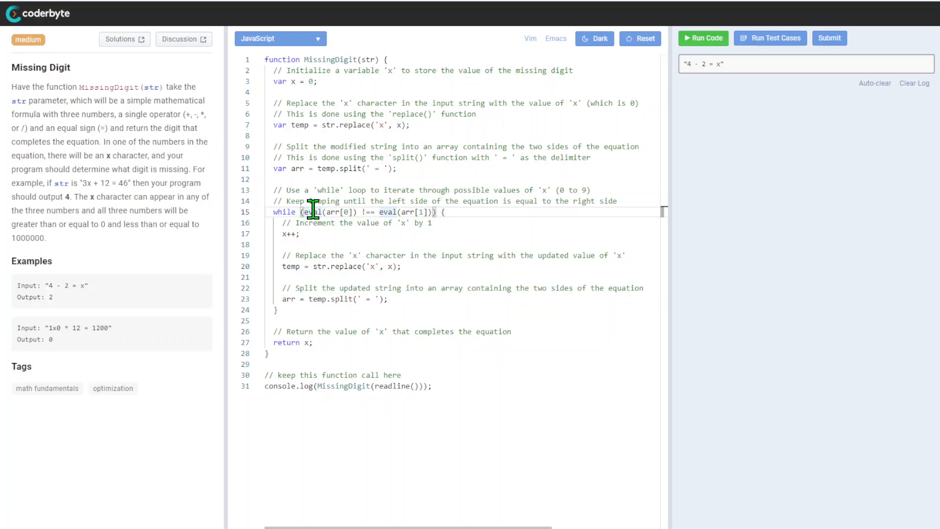
pyautogui.doubleClick(313, 211)
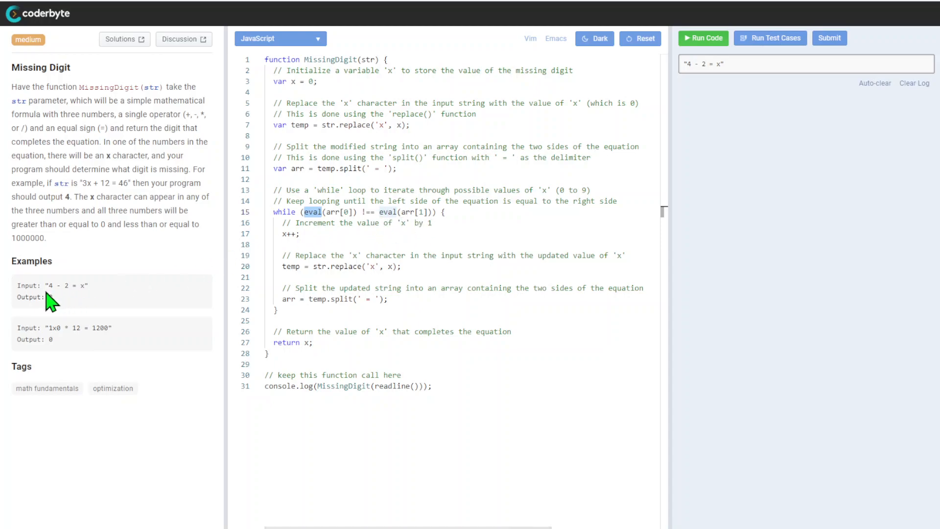
pyautogui.doubleClick(56, 285)
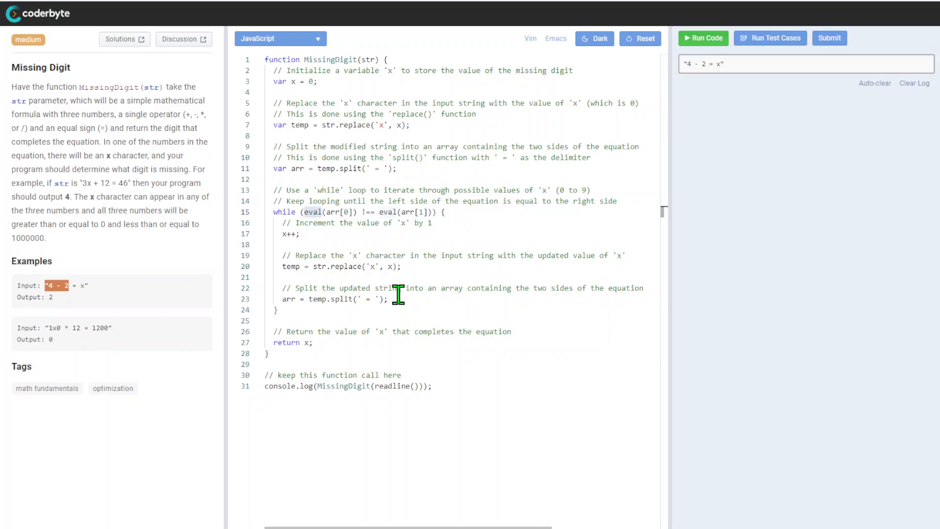
pyautogui.moveTo(342, 223)
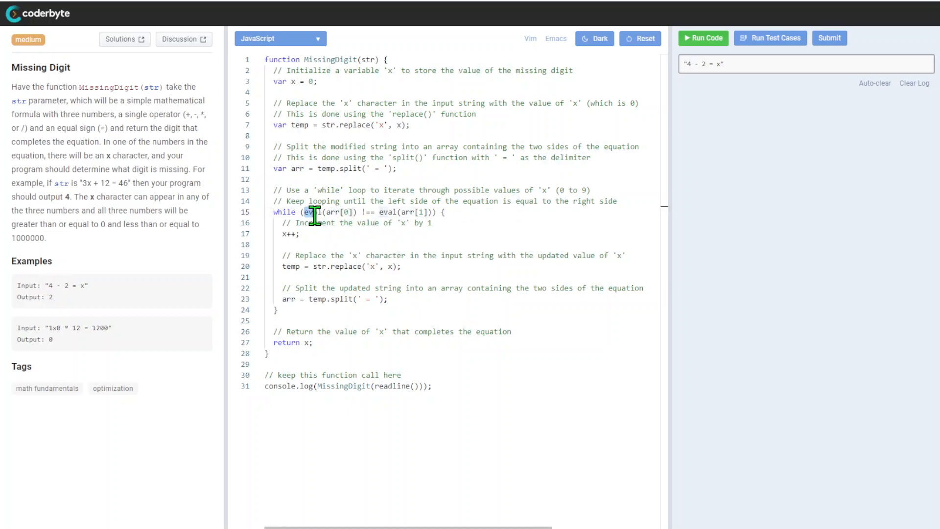
pyautogui.doubleClick(318, 212)
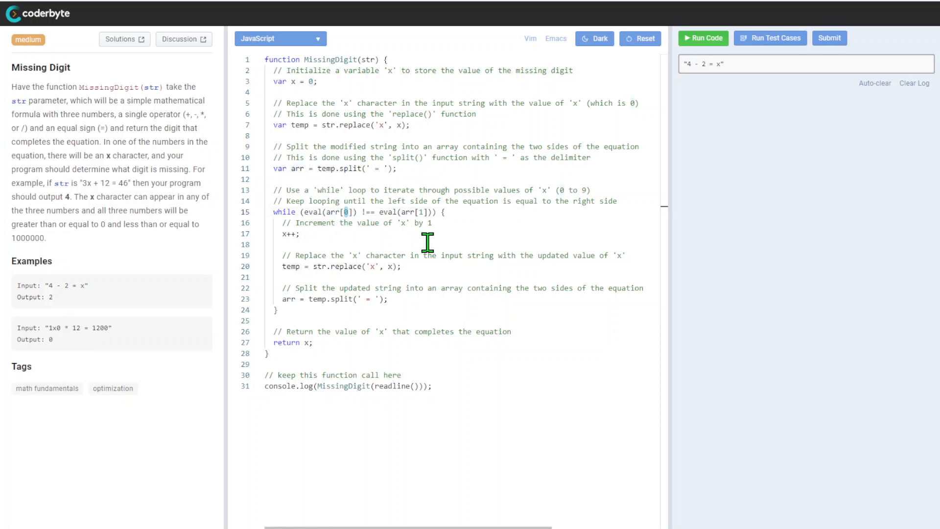
pyautogui.doubleClick(363, 211)
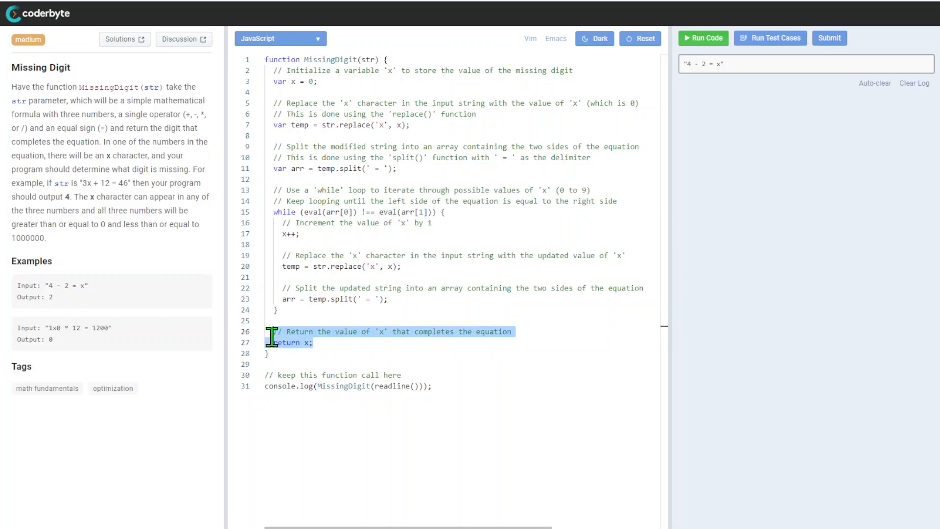
pyautogui.click(353, 299)
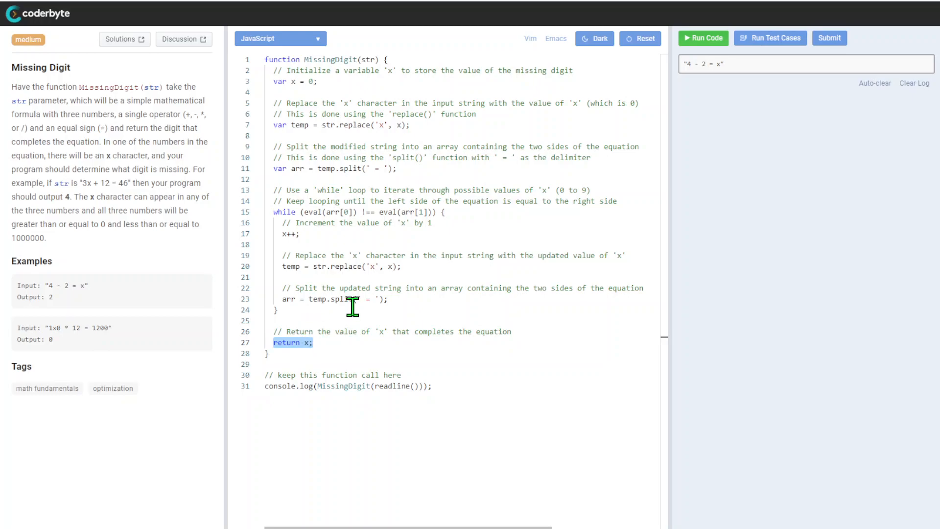
pyautogui.moveTo(367, 245)
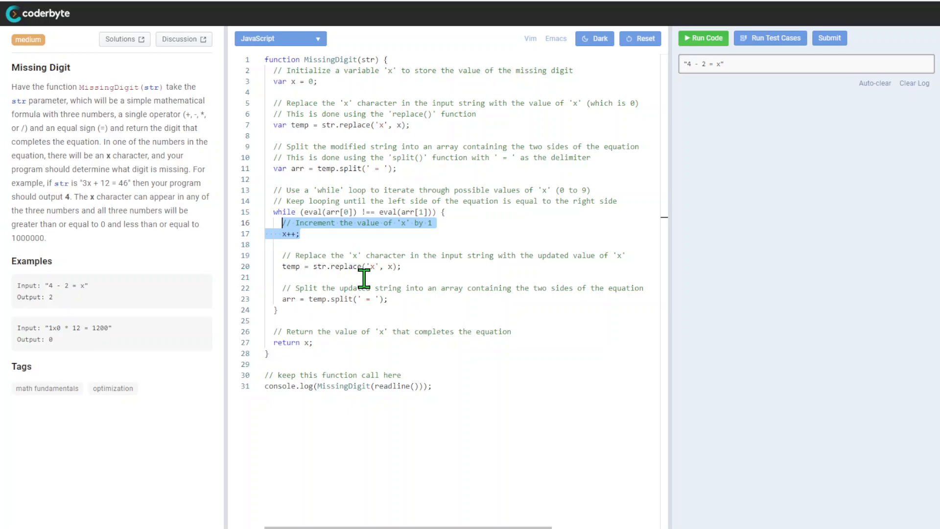
pyautogui.moveTo(577, 325)
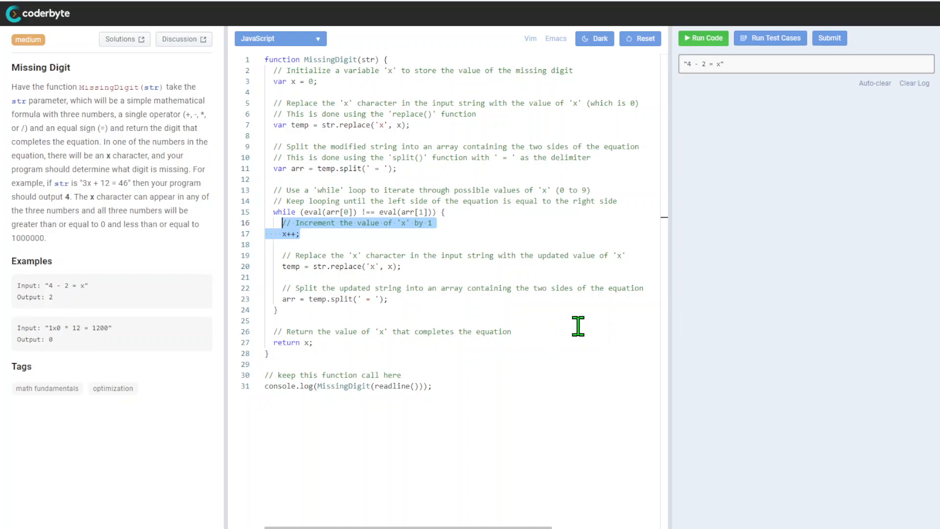
pyautogui.moveTo(324, 270)
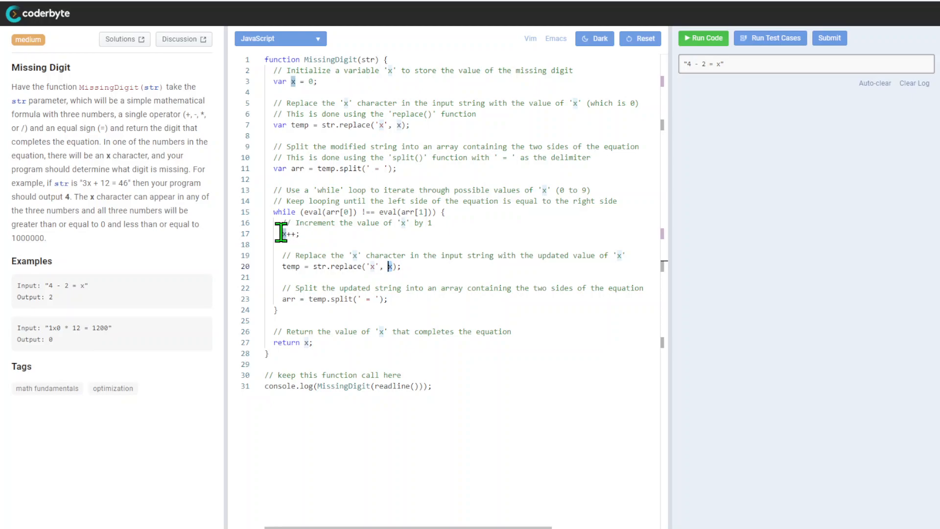
pyautogui.moveTo(334, 272)
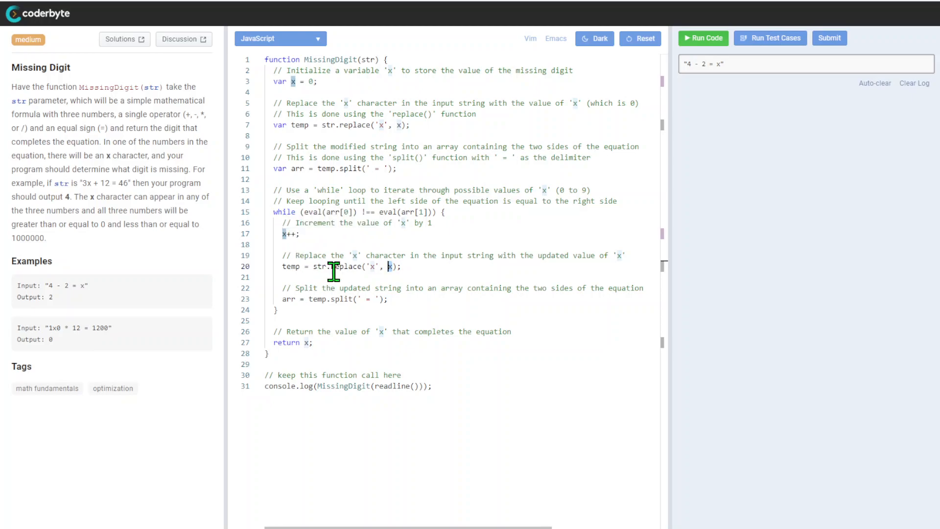
pyautogui.doubleClick(291, 266)
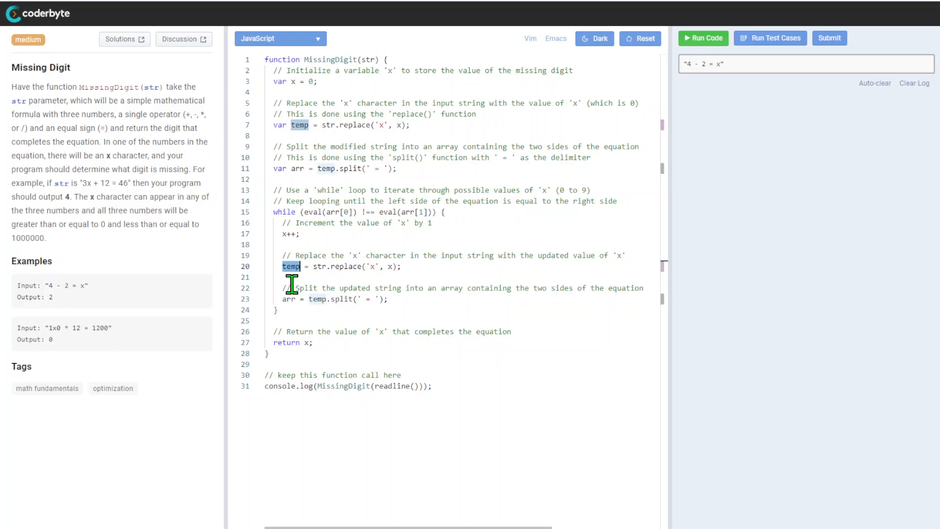
pyautogui.moveTo(297, 315)
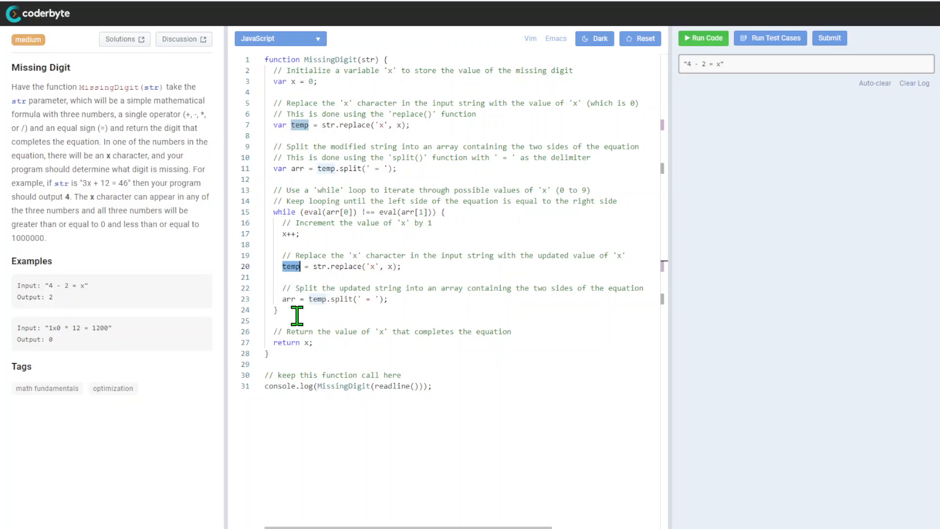
pyautogui.moveTo(436, 376)
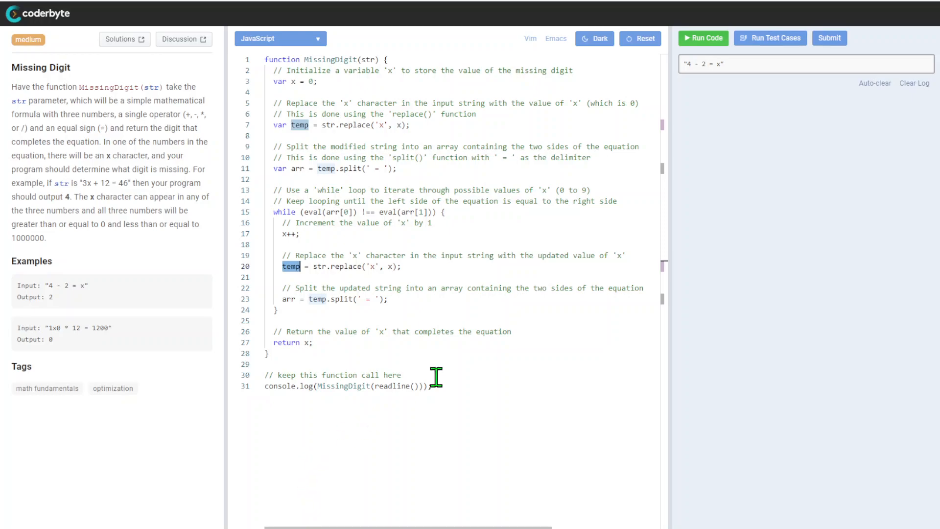
pyautogui.moveTo(412, 315)
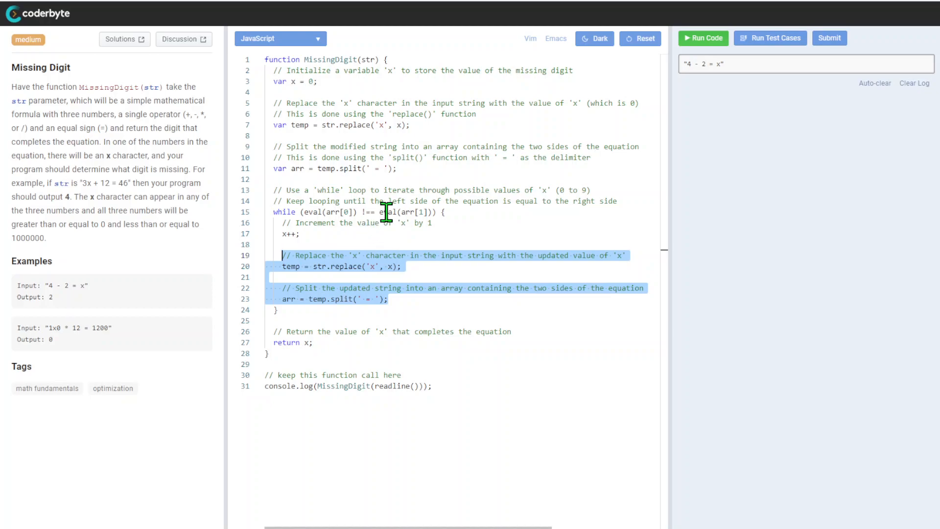
pyautogui.moveTo(358, 251)
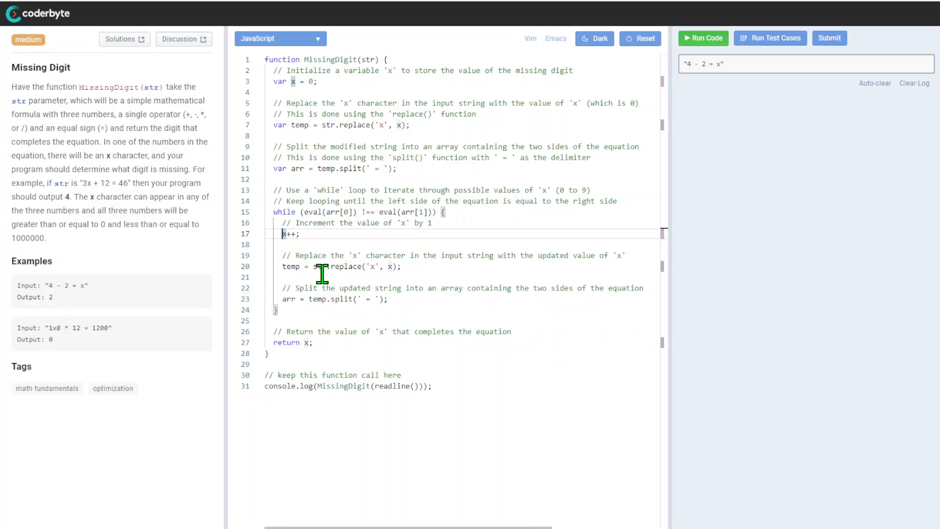
pyautogui.moveTo(301, 267)
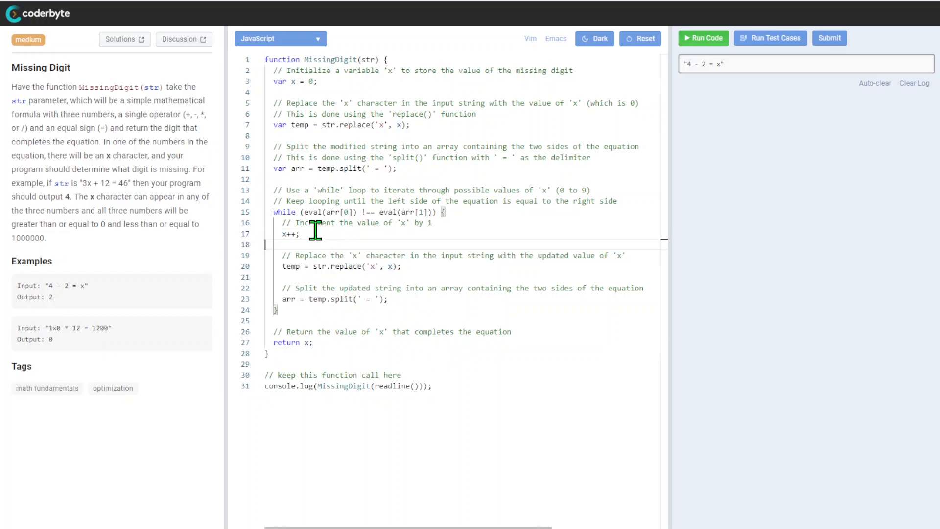
pyautogui.doubleClick(282, 234)
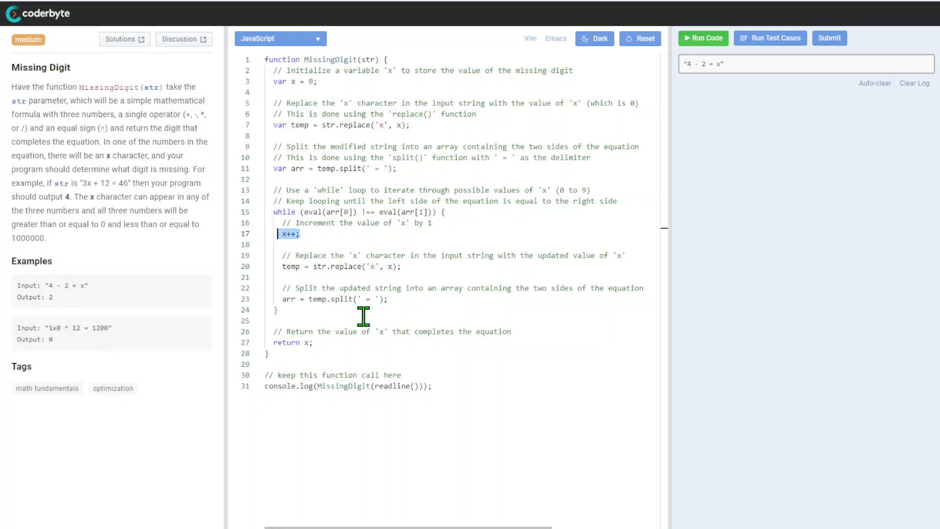
pyautogui.moveTo(412, 227)
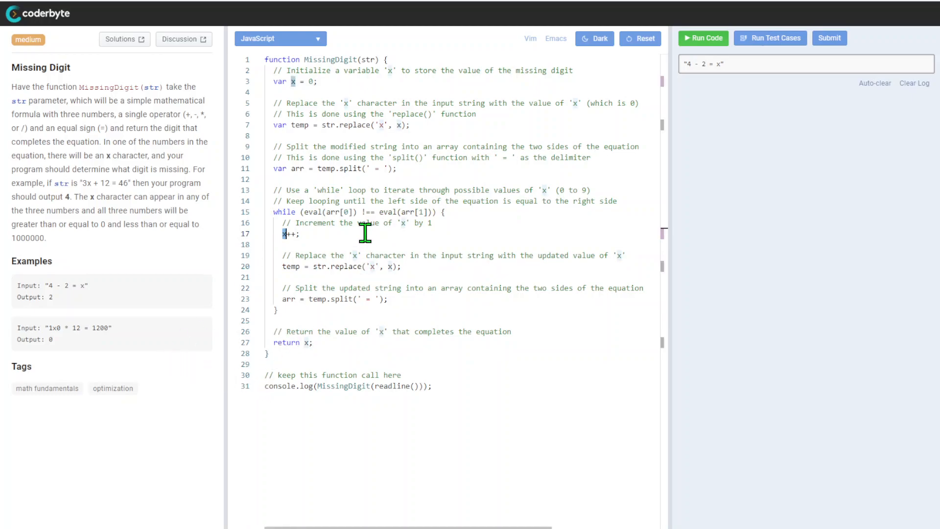
pyautogui.moveTo(399, 361)
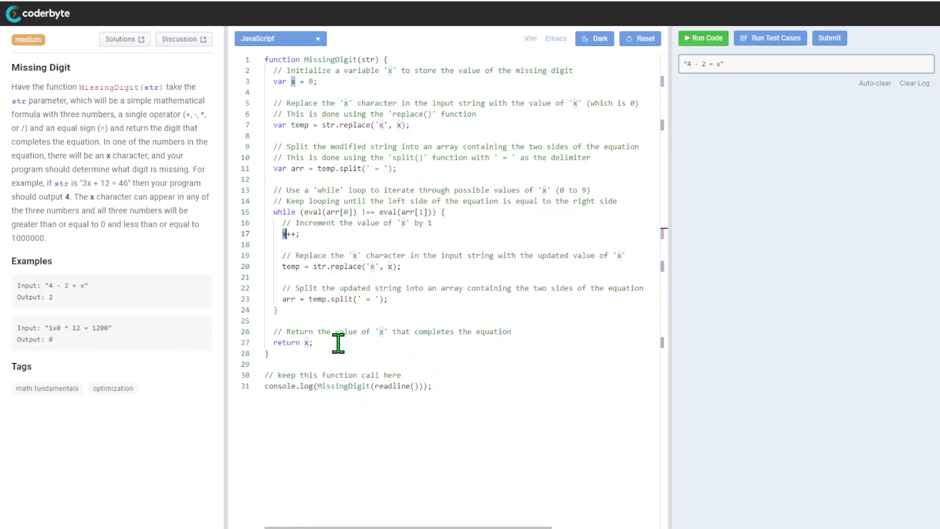
pyautogui.moveTo(274, 331); pyautogui.dragTo(312, 343)
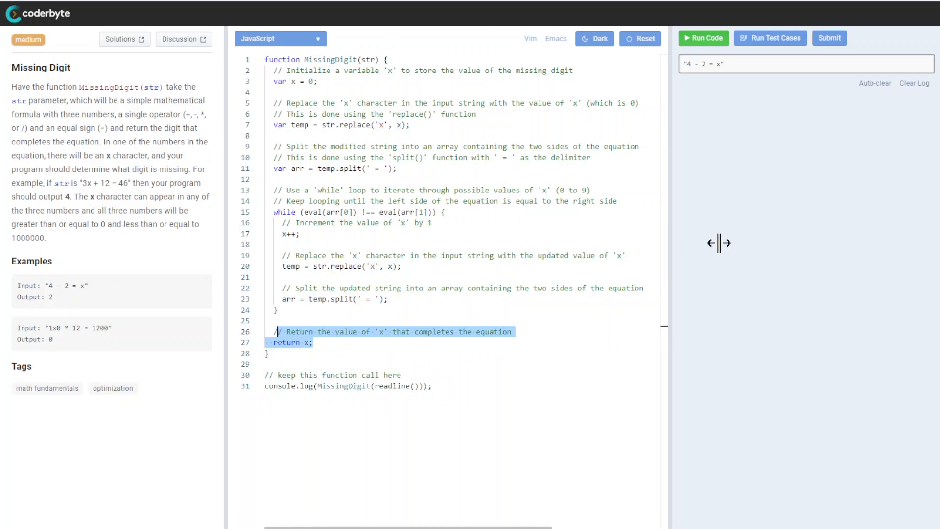
# Run the sample test cases, then submit the solution and confirm.
pyautogui.click(769, 37)
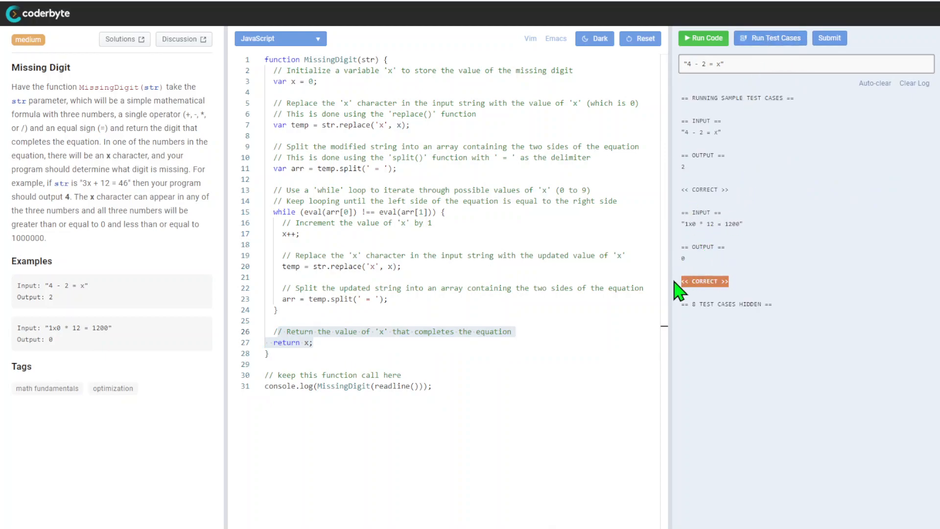
pyautogui.click(829, 37)
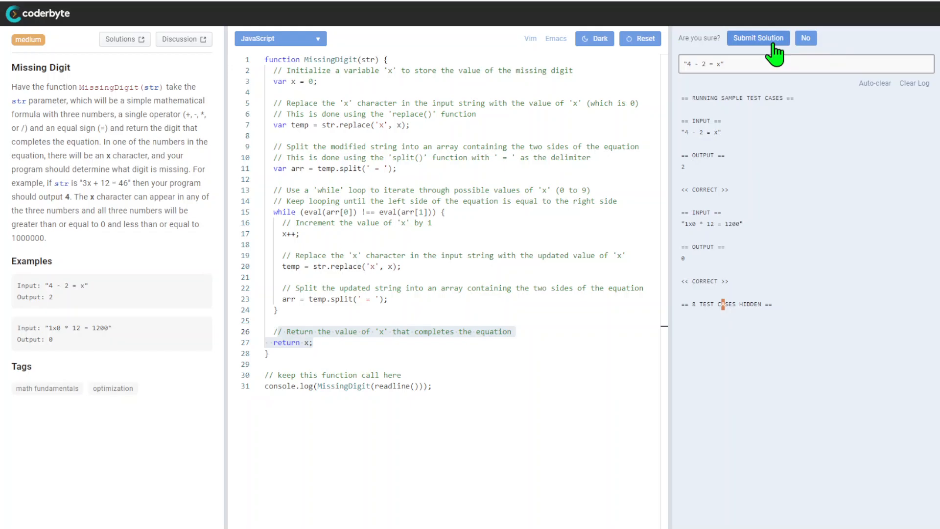
pyautogui.click(758, 38)
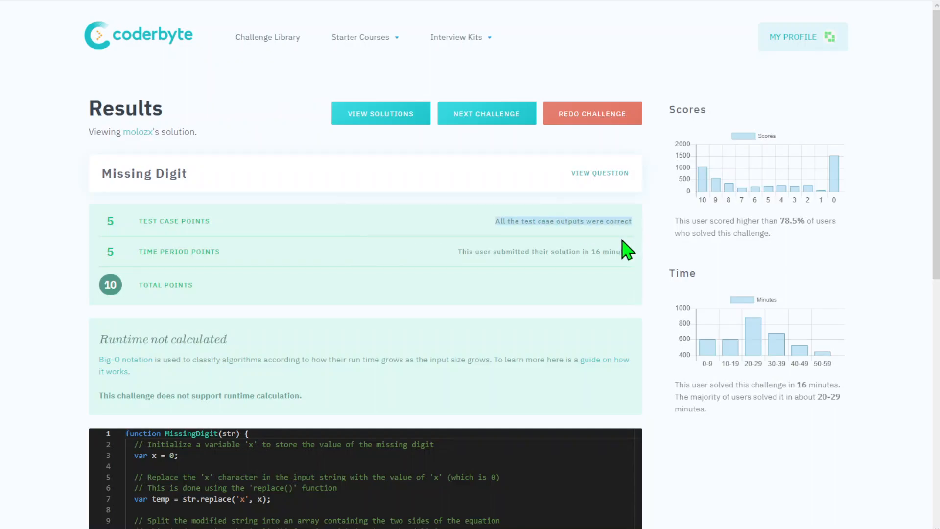
pyautogui.moveTo(540, 264)
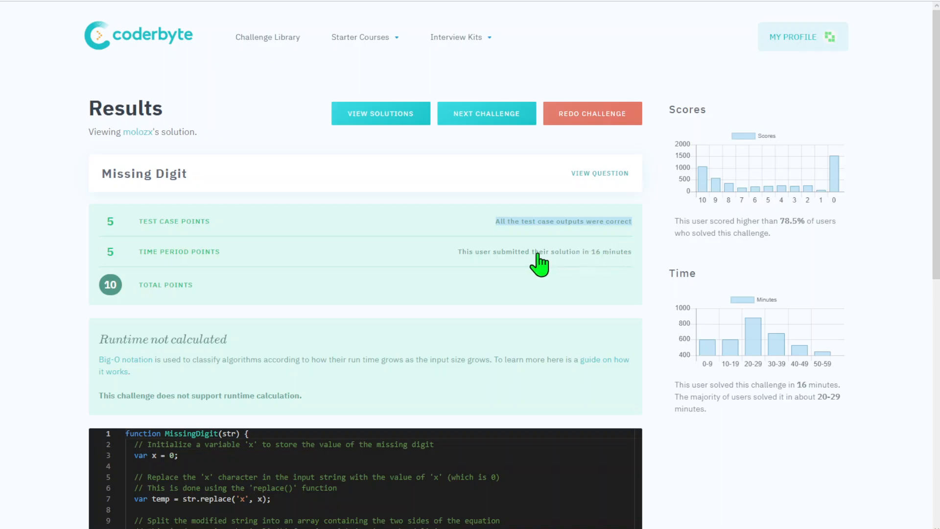
# Scroll down the results page to review the 10-point score and submitted code.
pyautogui.scroll(-3)
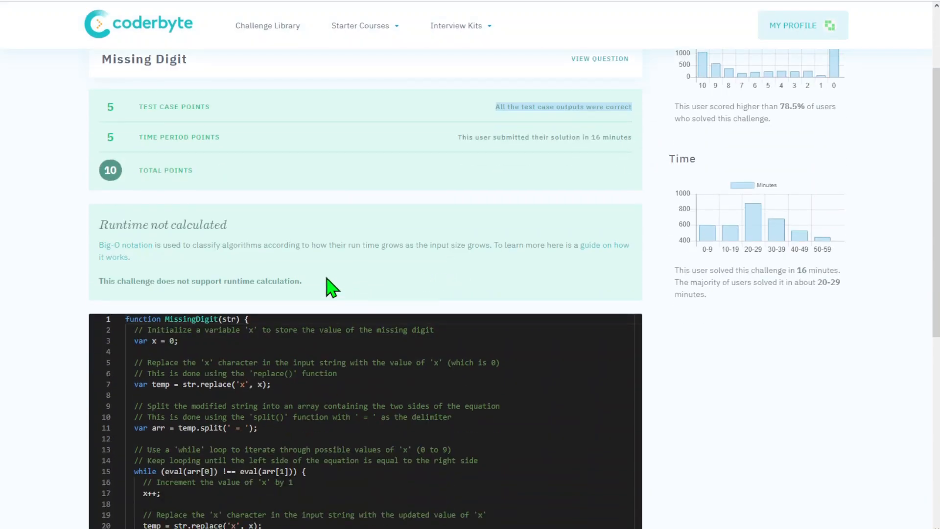
pyautogui.scroll(-3)
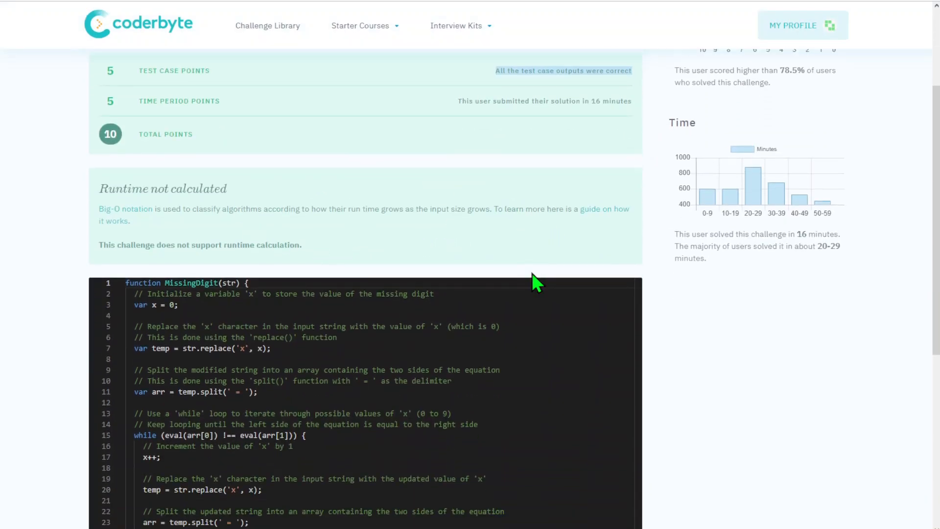
pyautogui.scroll(-3)
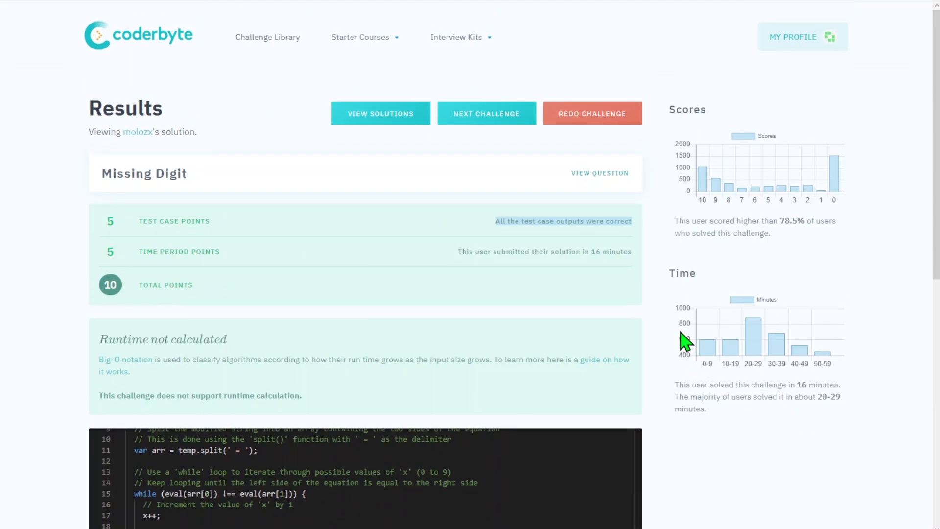
pyautogui.moveTo(686, 342)
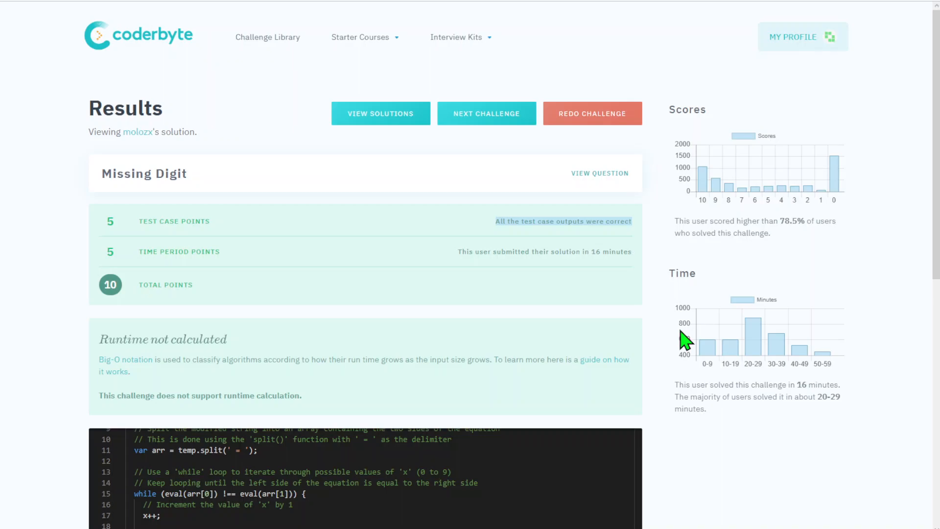
pyautogui.moveTo(273, 120)
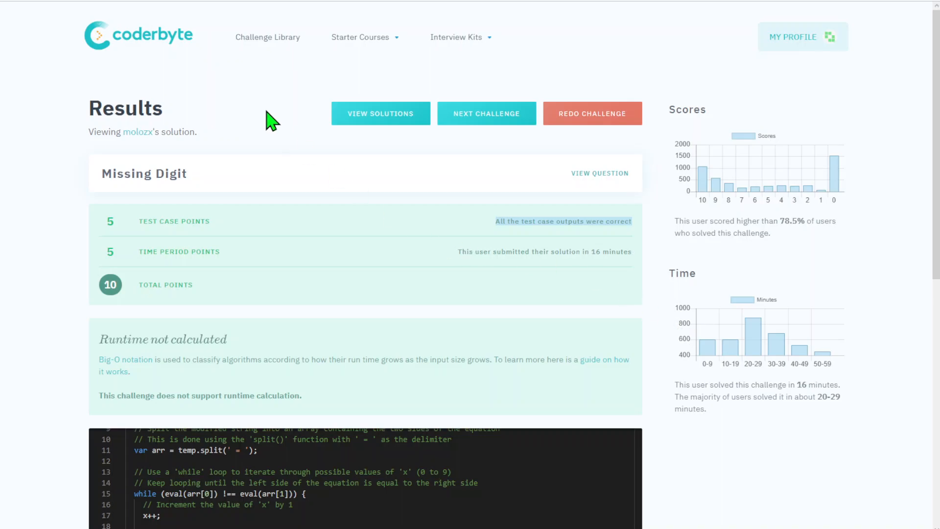
pyautogui.moveTo(152, 133)
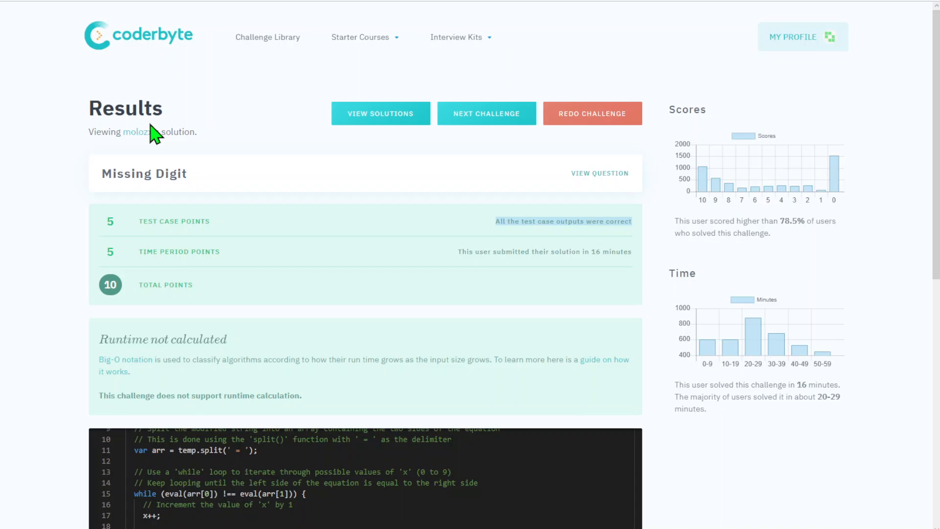
pyautogui.scroll(-3)
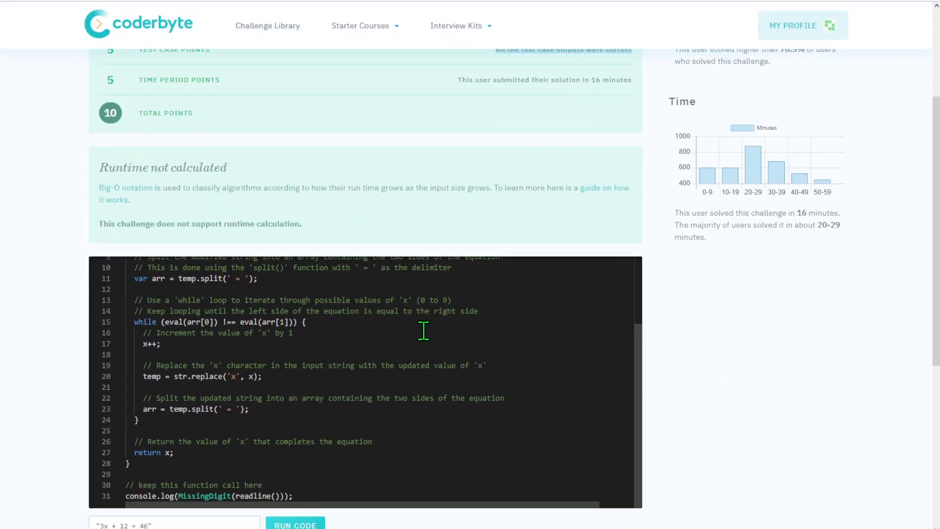